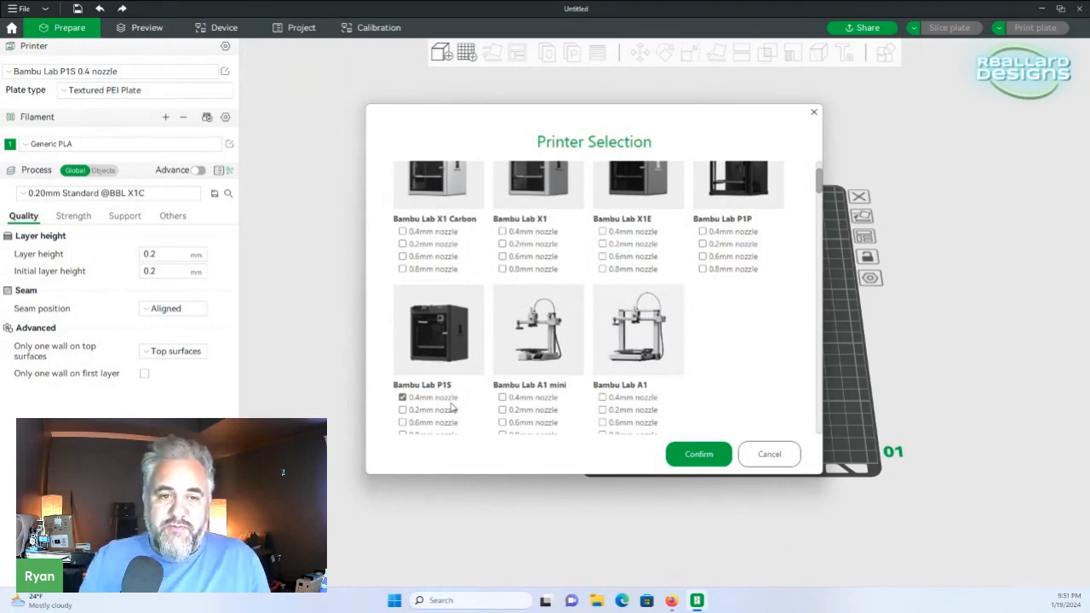
{"action": "mouse_move", "coordinate": [699, 461]}
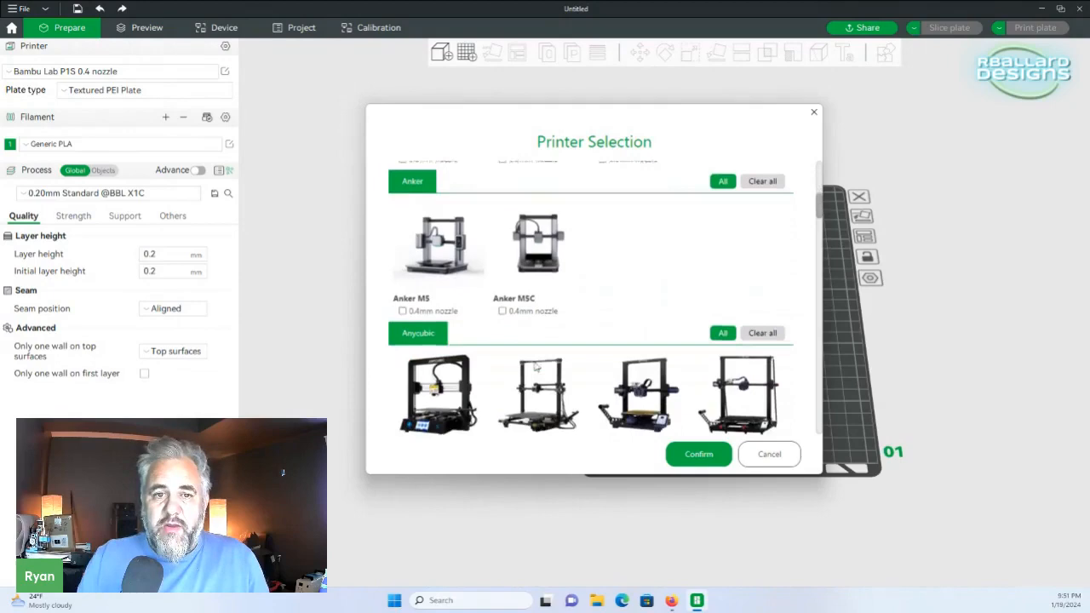
- Scroll through the brands, ticking 0.4mm nozzles for P1S, Kobra 2 and Ender-3 V2
{"action": "scroll", "scroll_direction": "down", "scroll_amount": 3}
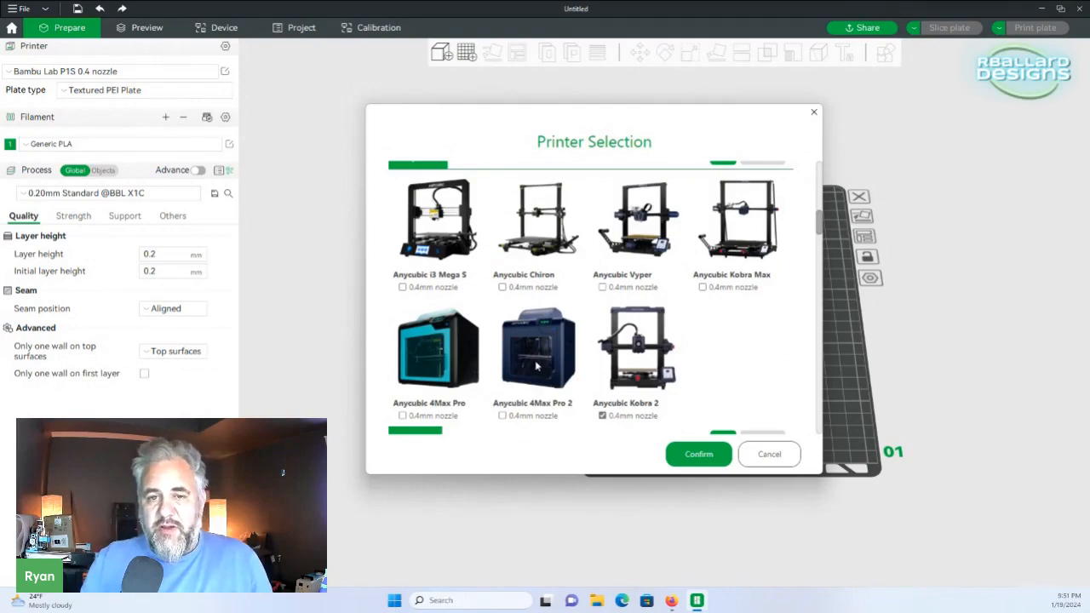
{"action": "mouse_move", "coordinate": [591, 407]}
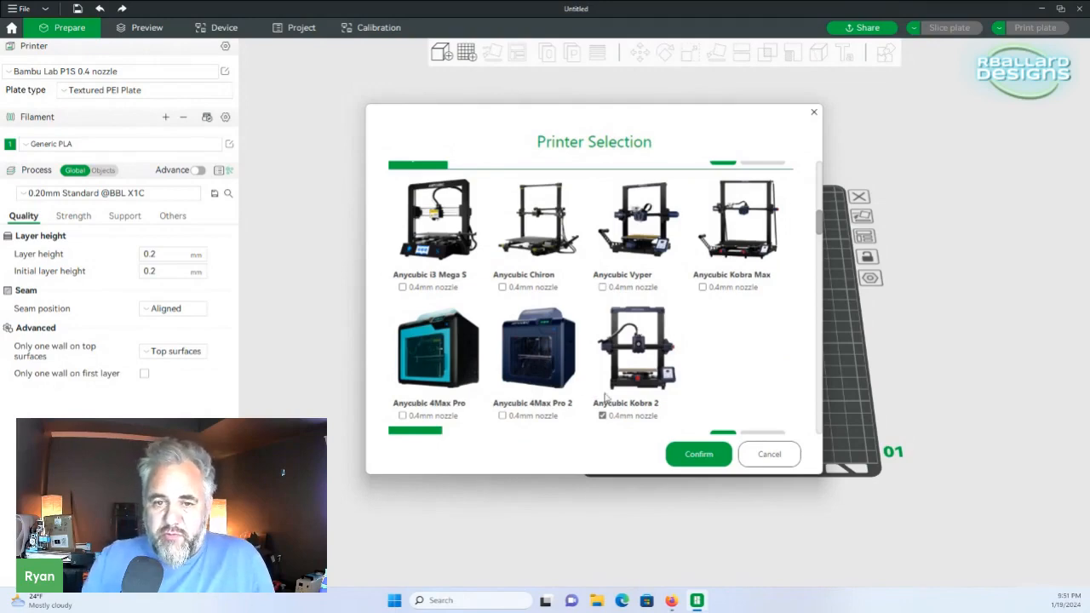
{"action": "scroll", "scroll_direction": "down", "scroll_amount": 3}
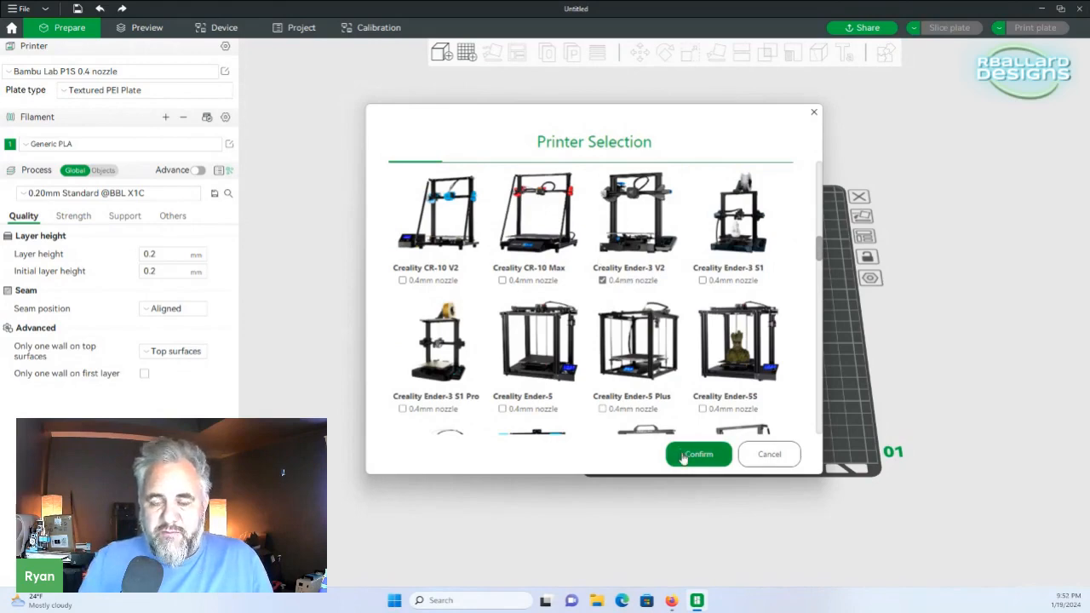
{"action": "mouse_move", "coordinate": [769, 460]}
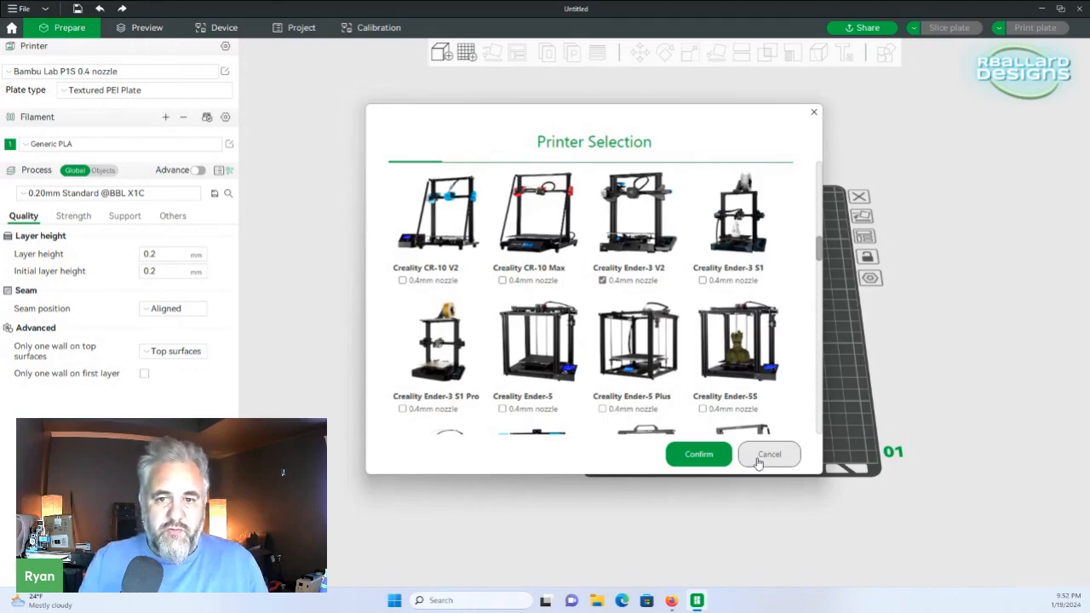
- Close Printer Selection and confirm Kobra 2, P1S and Ender-3 V2 appear in the preset dropdown
{"action": "left_click", "coordinate": [769, 453]}
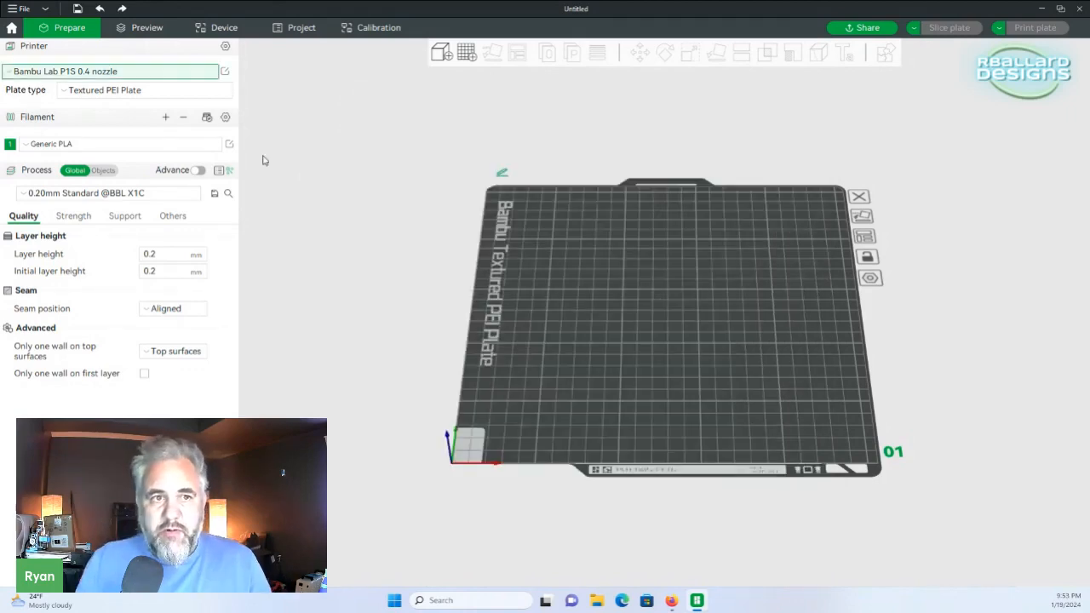
{"action": "mouse_move", "coordinate": [119, 72]}
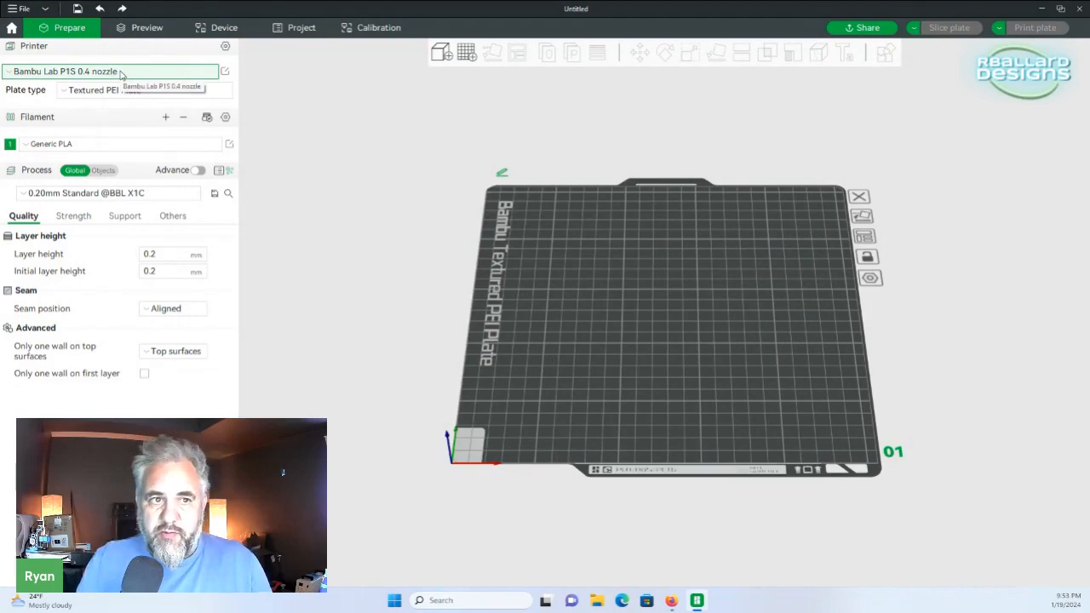
{"action": "left_click", "coordinate": [119, 71]}
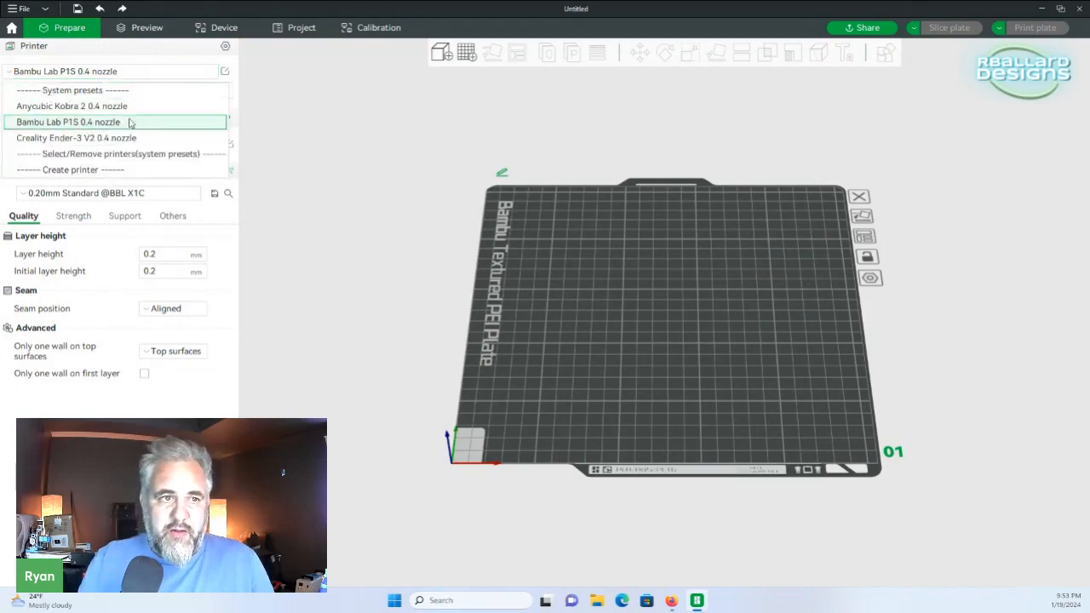
{"action": "mouse_move", "coordinate": [83, 153]}
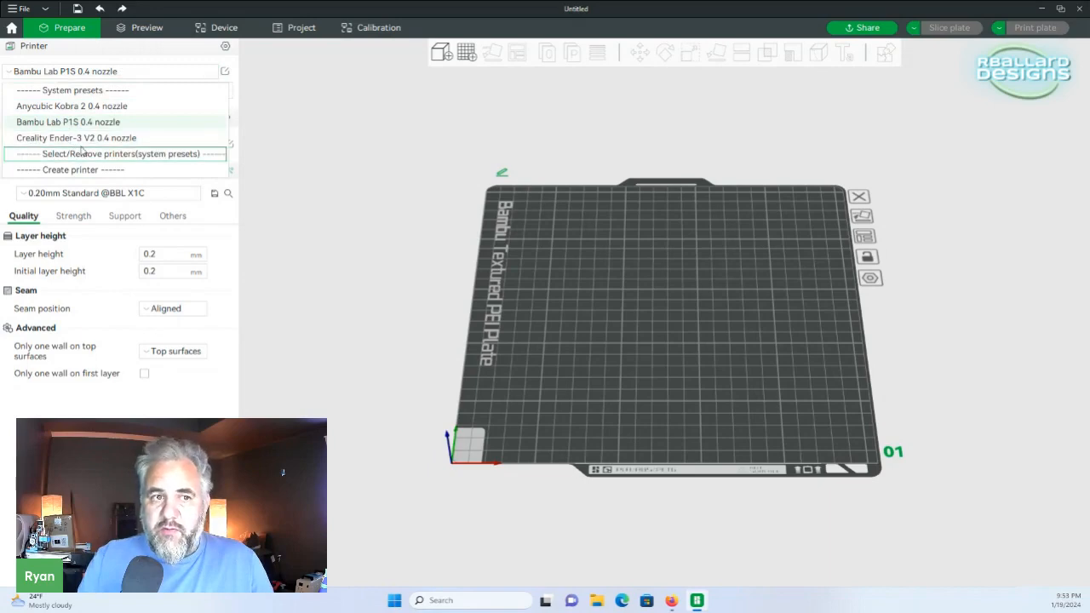
{"action": "mouse_move", "coordinate": [83, 175]}
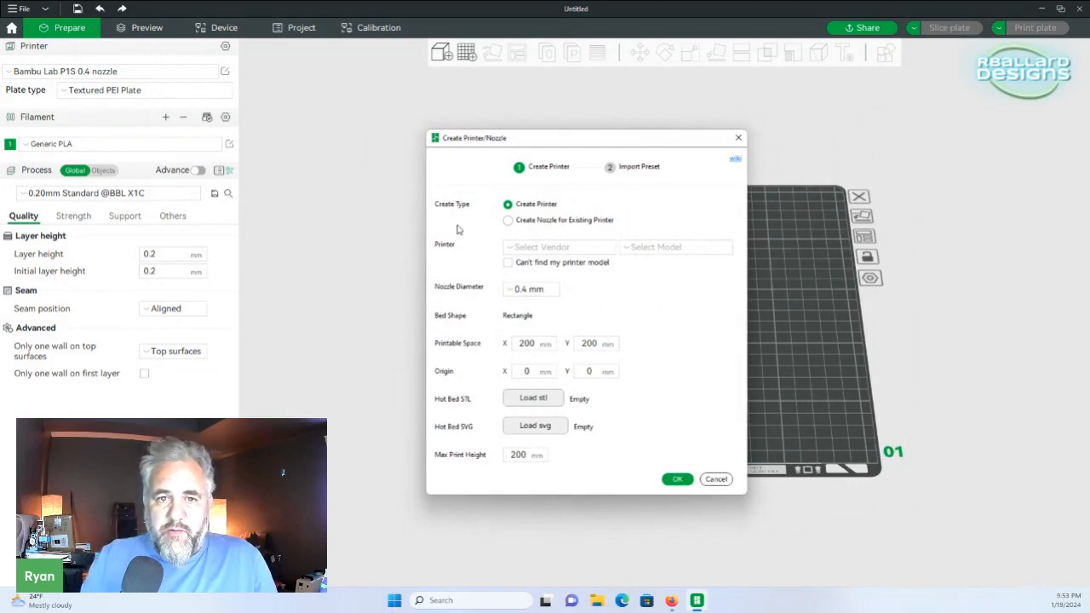
{"action": "mouse_move", "coordinate": [468, 253]}
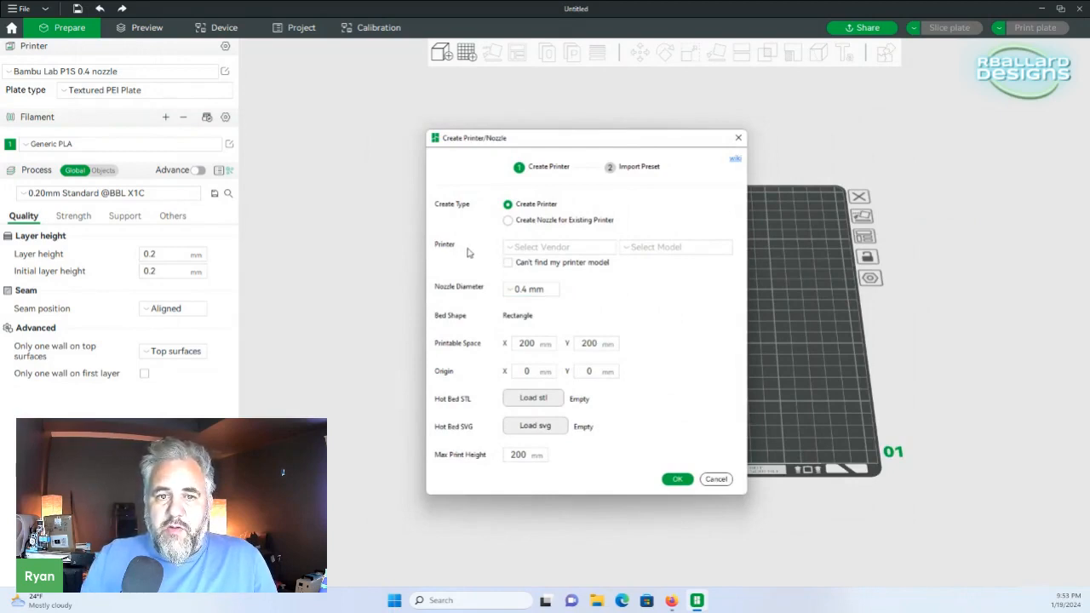
- Choose Original Prusa as the vendor and view its model list for the MK4
{"action": "left_click", "coordinate": [559, 247]}
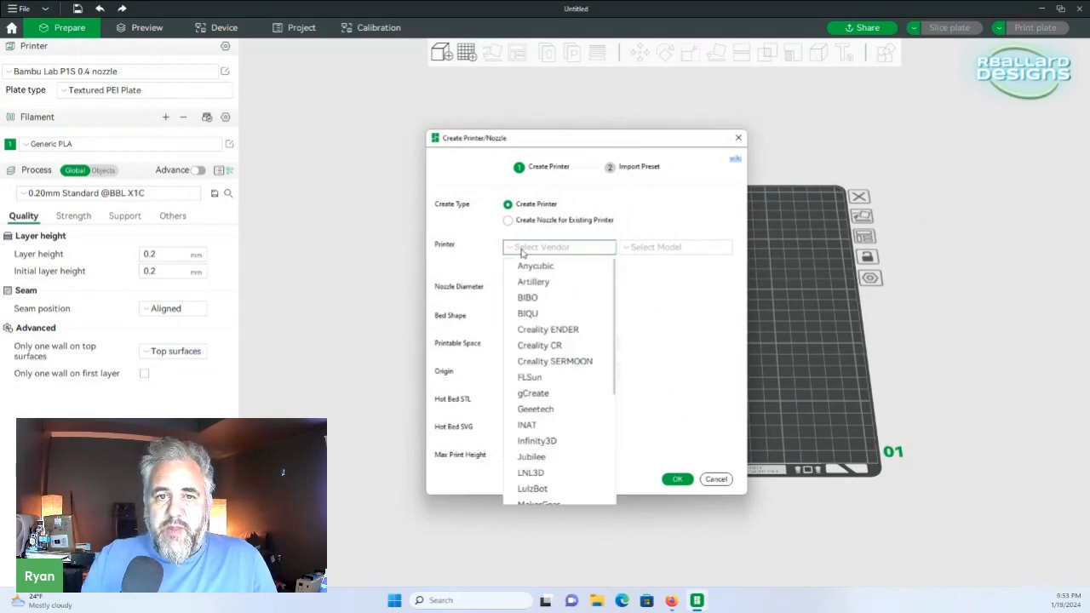
{"action": "mouse_move", "coordinate": [530, 378]}
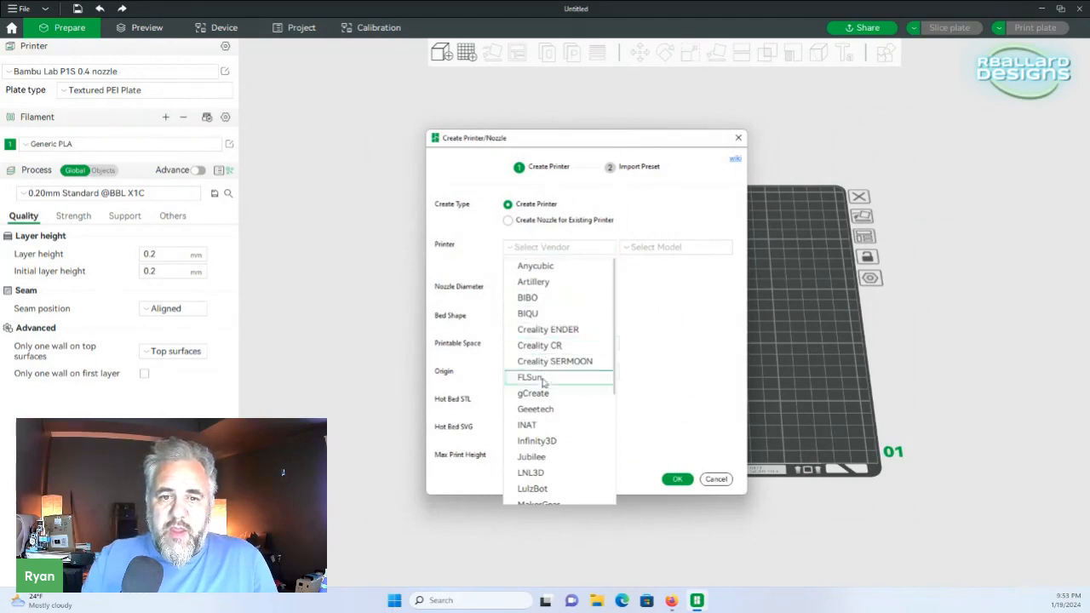
{"action": "scroll", "scroll_direction": "down", "scroll_amount": 3}
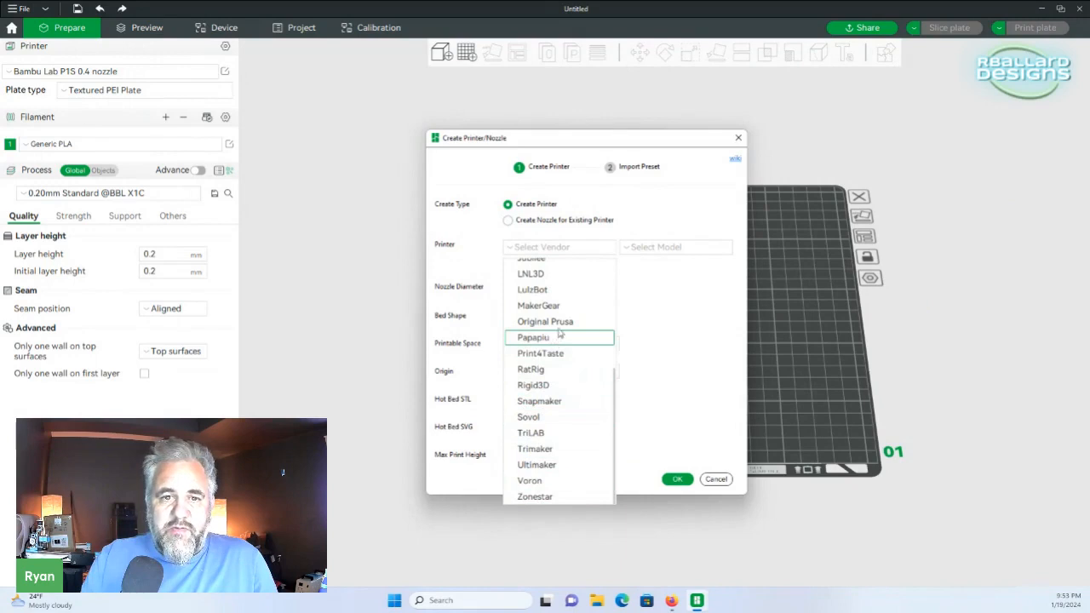
{"action": "left_click", "coordinate": [545, 321]}
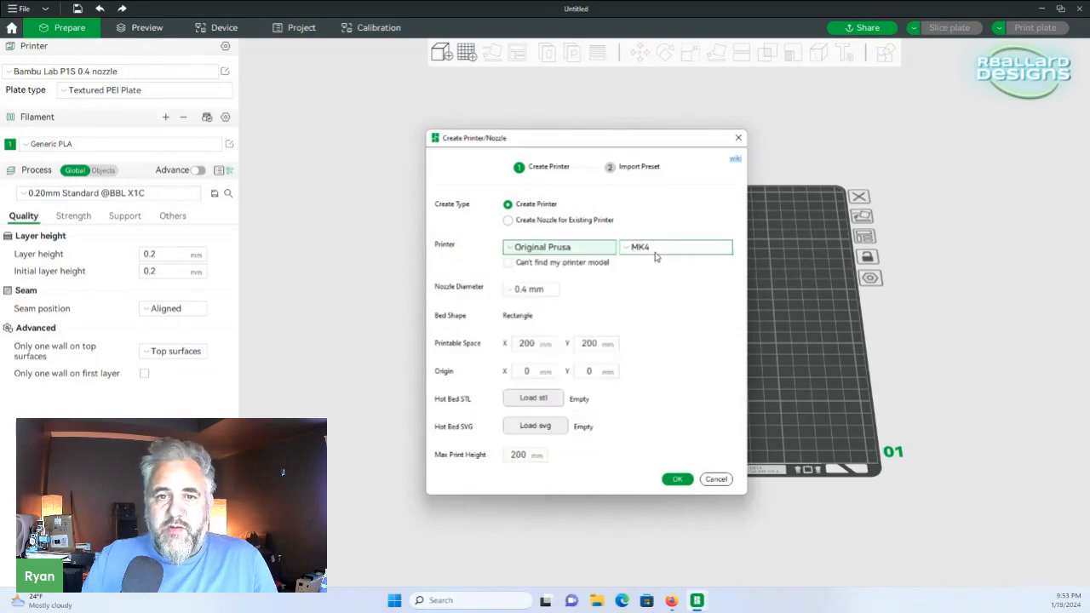
{"action": "left_click", "coordinate": [675, 247]}
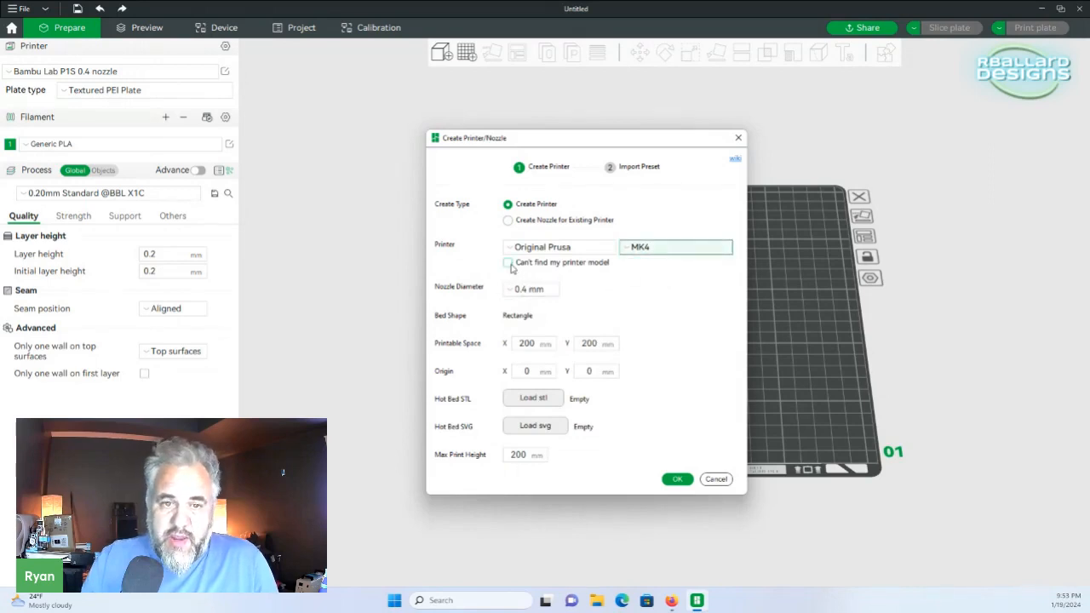
- Toggle 'Can't find my printer model' on and off, then confirm the MK4 printer
{"action": "left_click", "coordinate": [507, 261]}
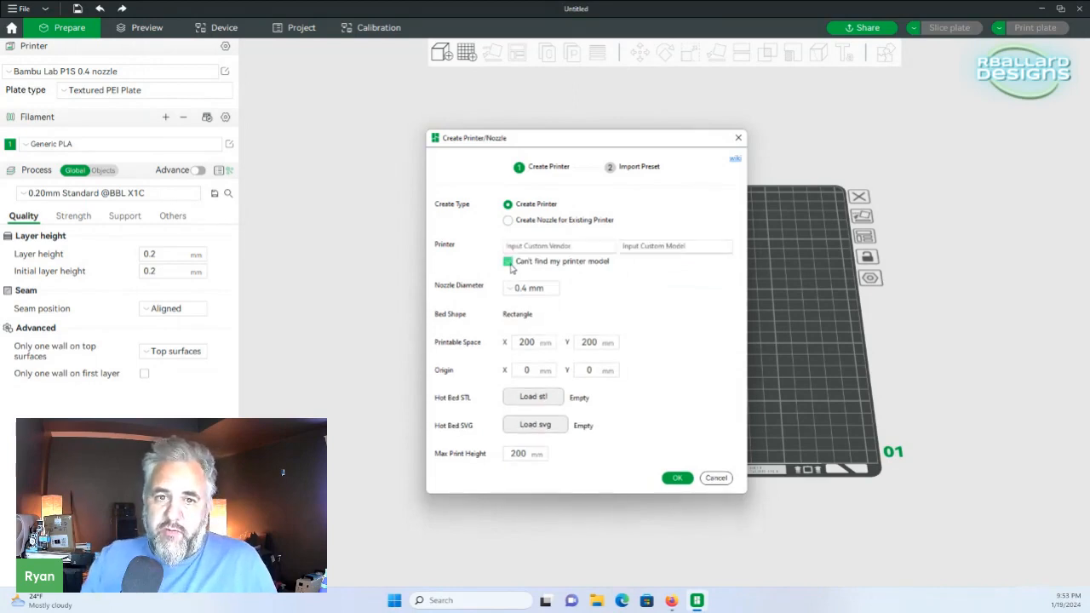
{"action": "left_click", "coordinate": [556, 246]}
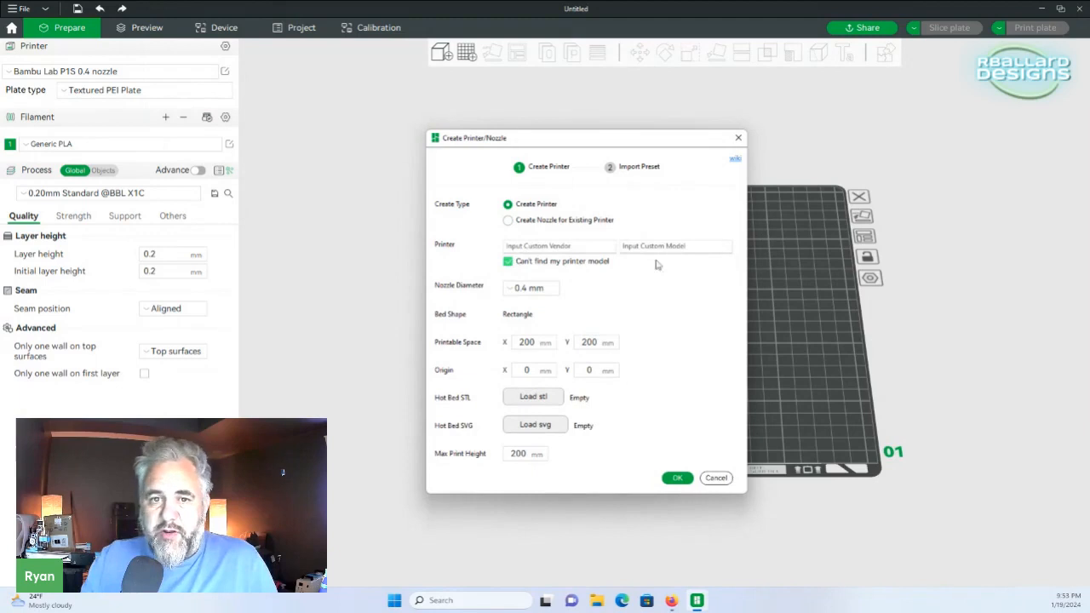
{"action": "left_click", "coordinate": [508, 261]}
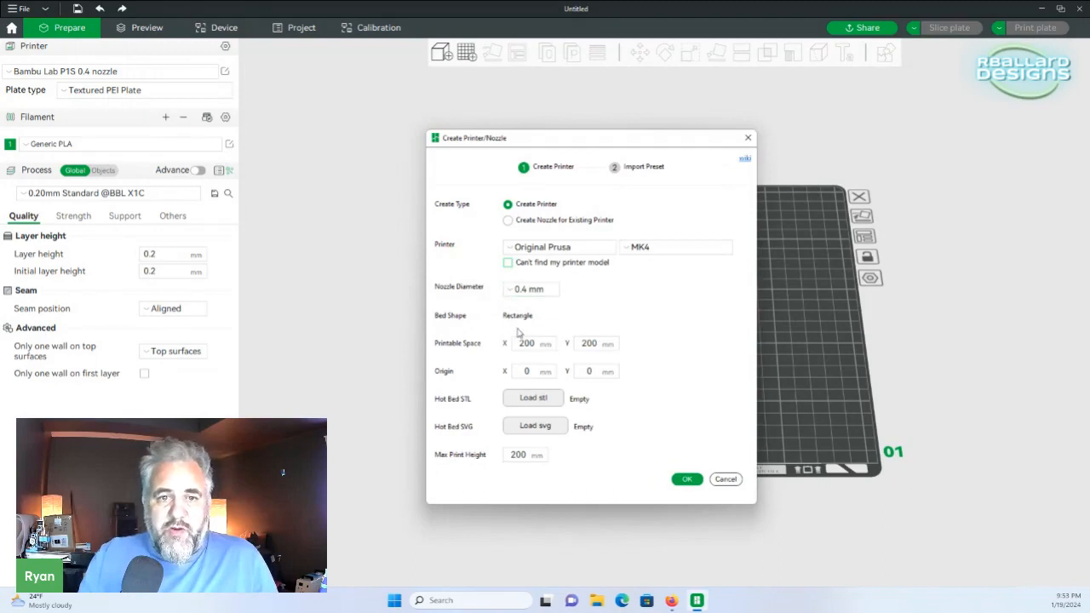
{"action": "mouse_move", "coordinate": [519, 367]}
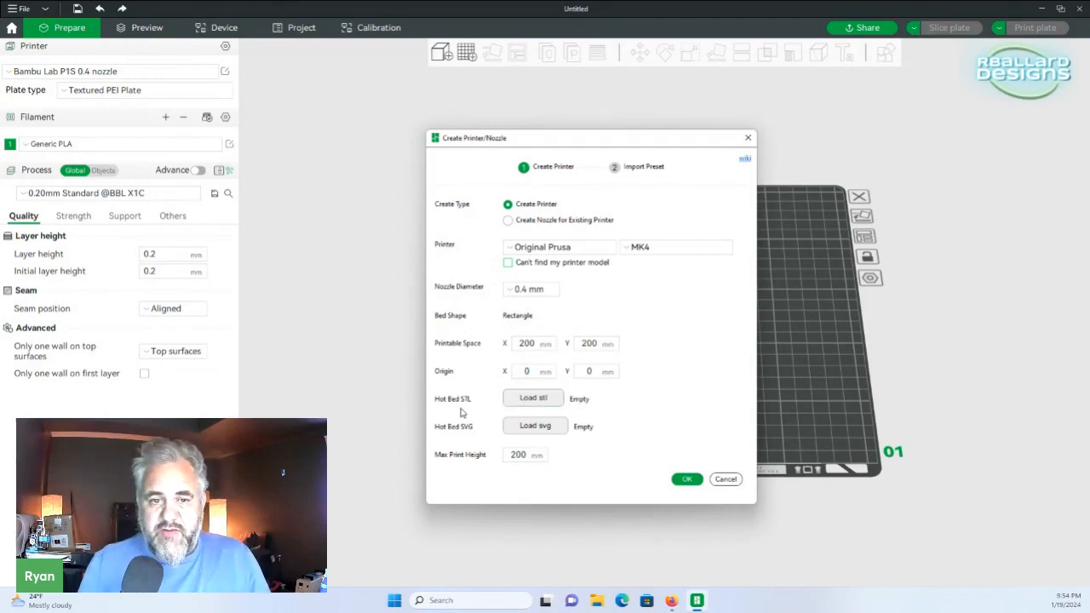
{"action": "mouse_move", "coordinate": [479, 428]}
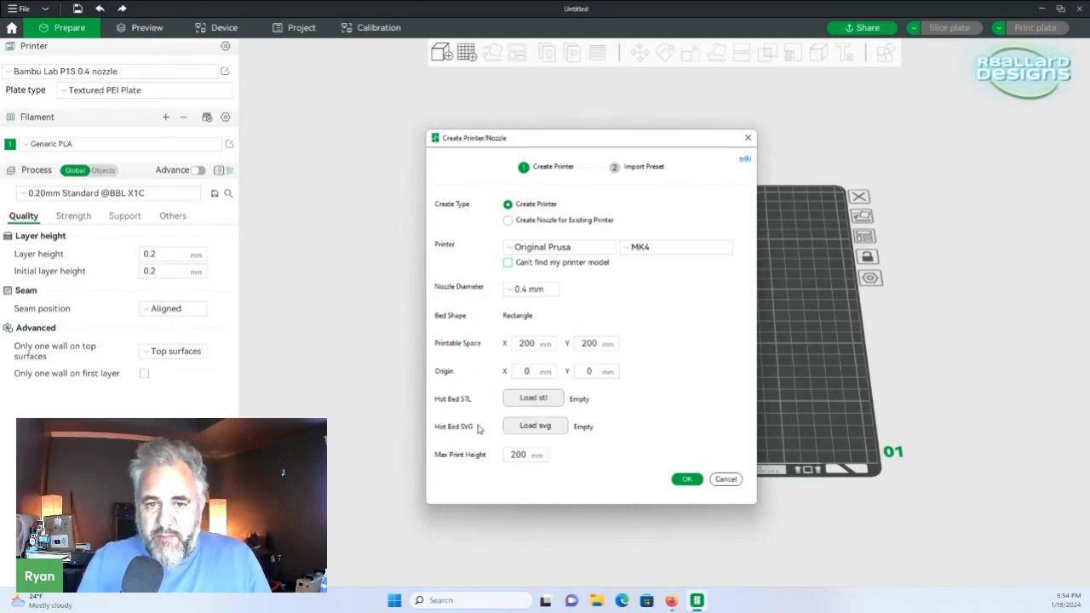
{"action": "mouse_move", "coordinate": [635, 457]}
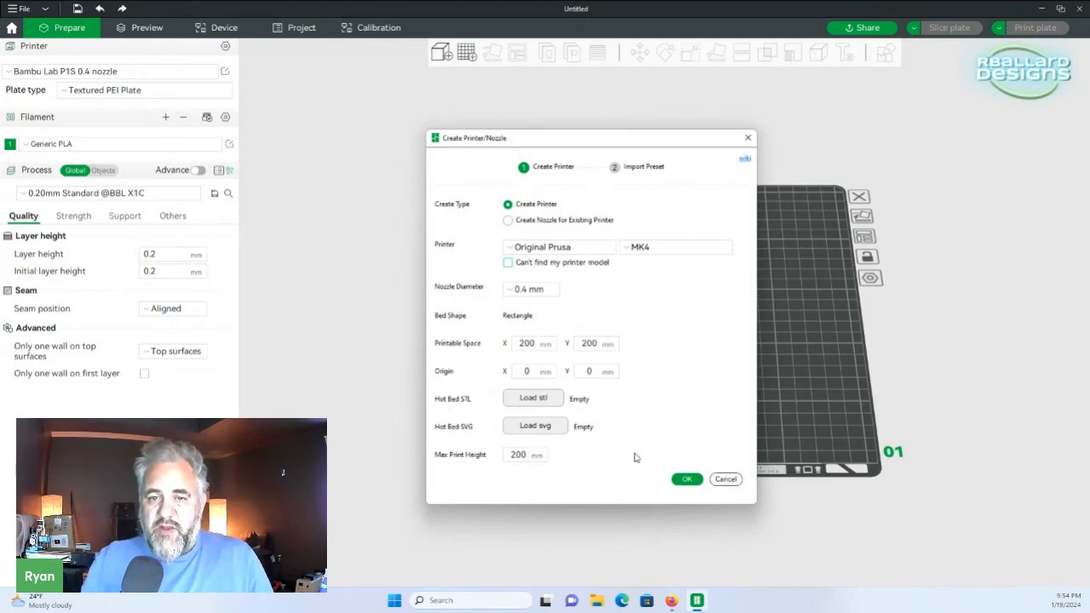
{"action": "mouse_move", "coordinate": [666, 481]}
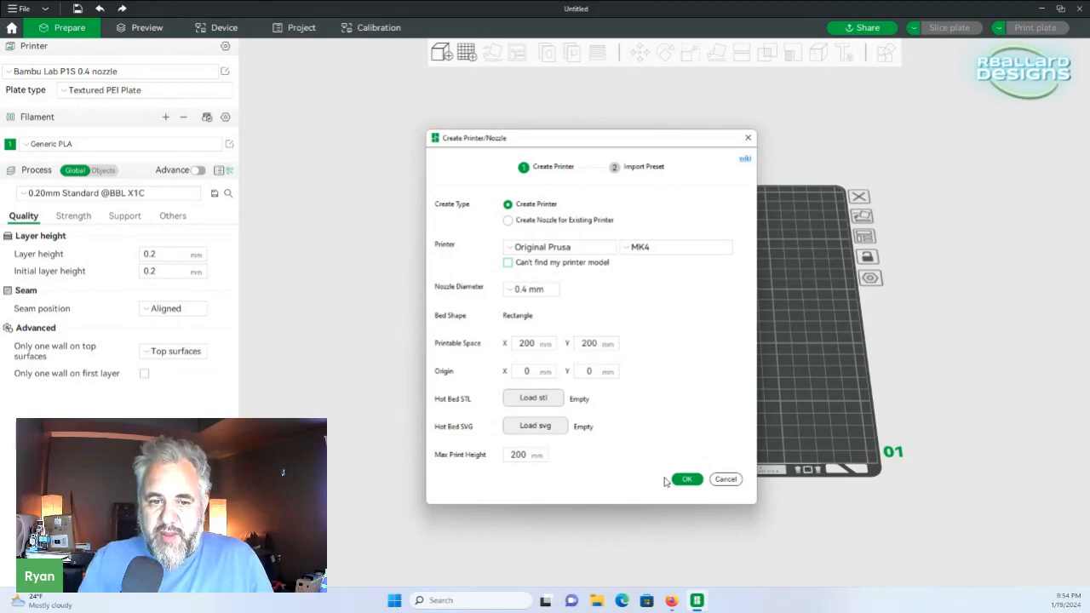
{"action": "left_click", "coordinate": [726, 480]}
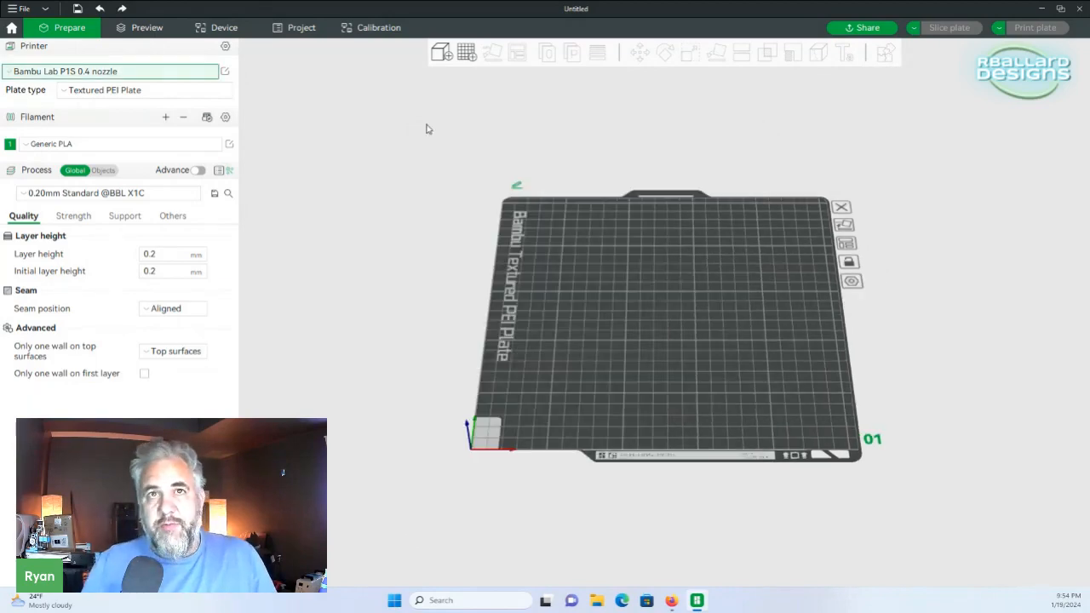